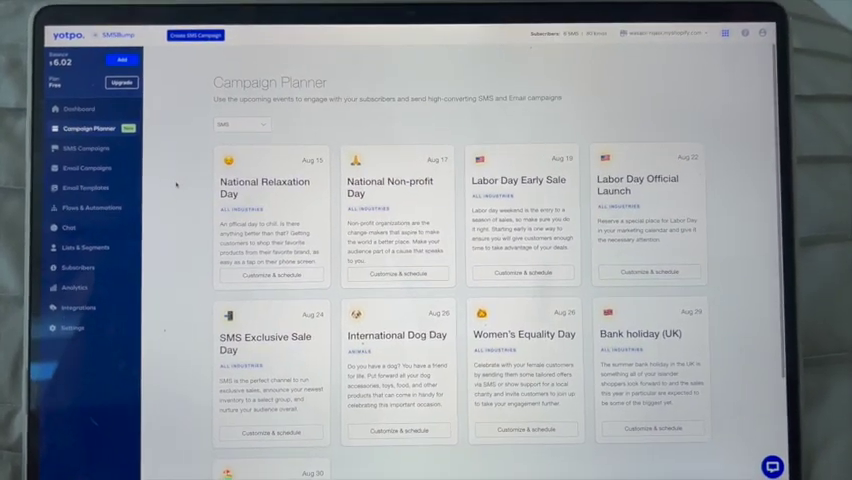
- Look through the Schedule panel's channel list for the Sunshine Fashion Boutique sale post
{"action": "scroll", "scroll_direction": "down", "scroll_amount": 3}
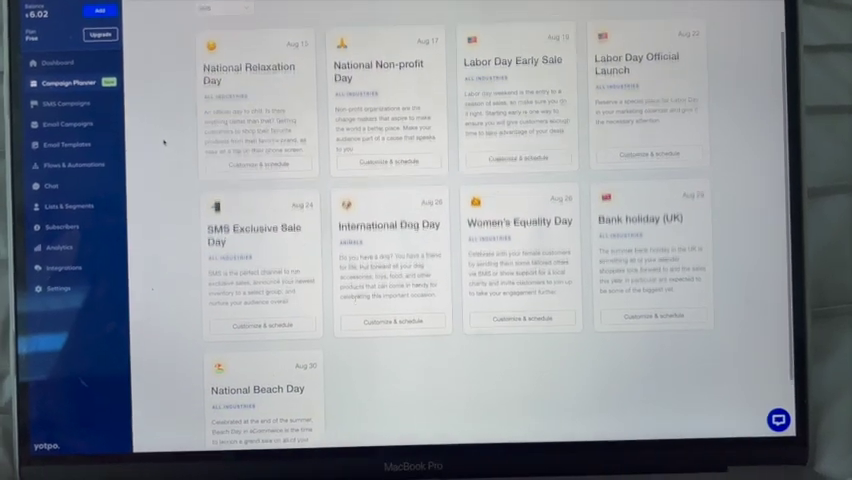
{"action": "scroll", "scroll_direction": "down", "scroll_amount": 3}
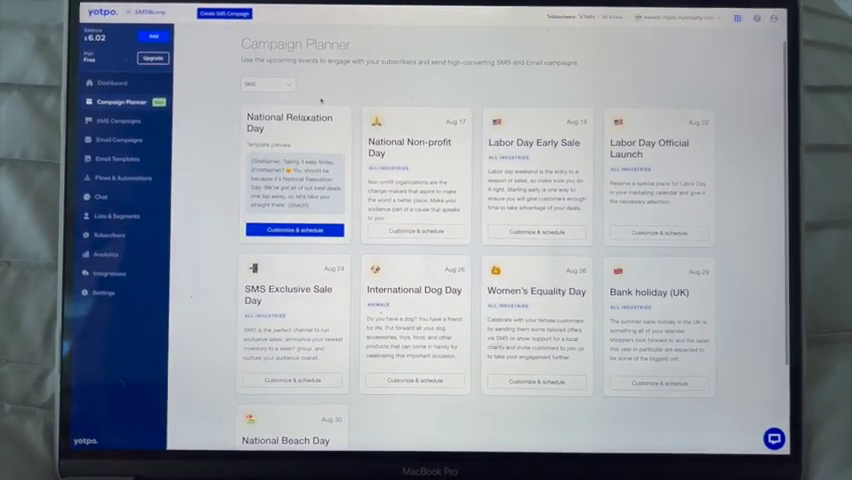
{"action": "left_click", "coordinate": [260, 86]}
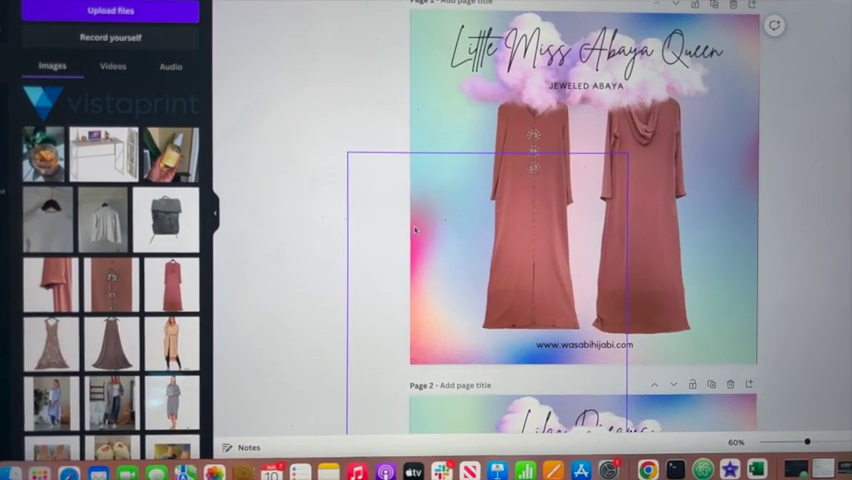
{"action": "scroll", "scroll_direction": "down", "scroll_amount": 3}
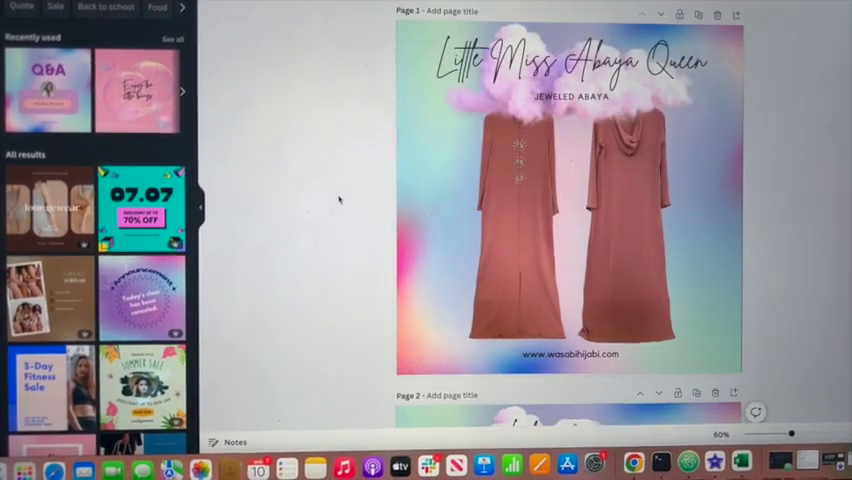
{"action": "scroll", "scroll_direction": "down", "scroll_amount": 3}
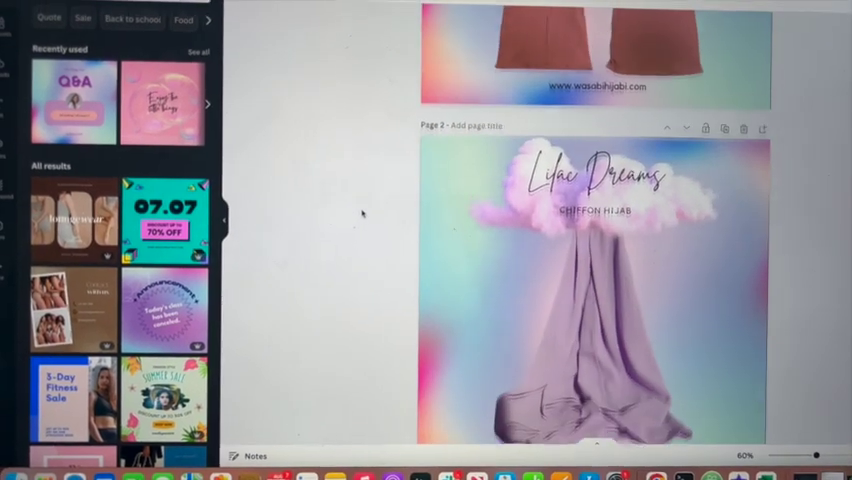
{"action": "scroll", "scroll_direction": "down", "scroll_amount": 3}
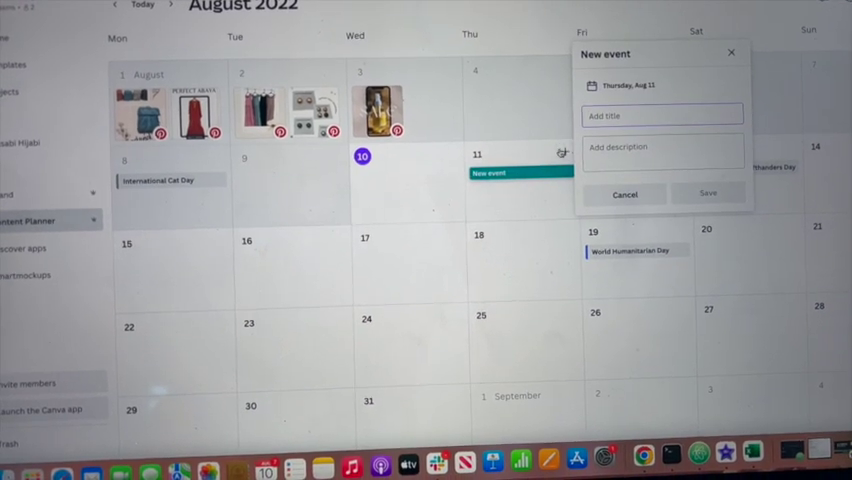
- Tick the Instagram account and Pinterest boards as the channels receiving the scheduled post
{"action": "left_click", "coordinate": [624, 194]}
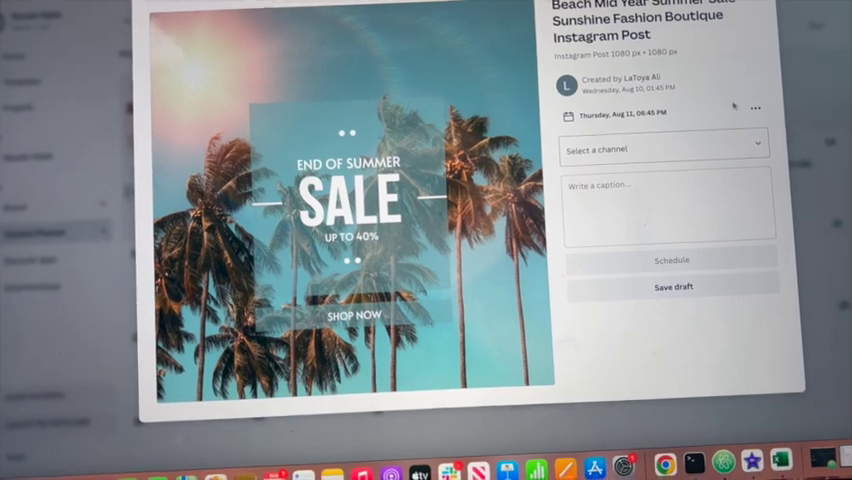
{"action": "left_click", "coordinate": [756, 108]}
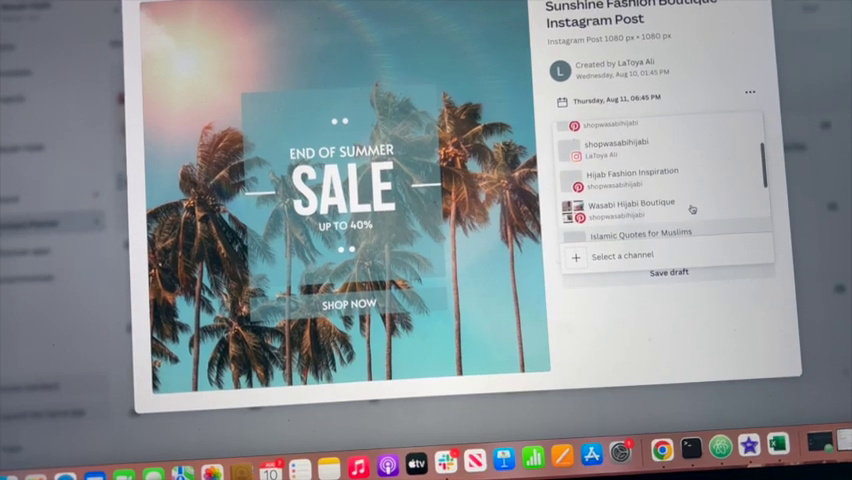
{"action": "scroll", "scroll_direction": "down", "scroll_amount": 3}
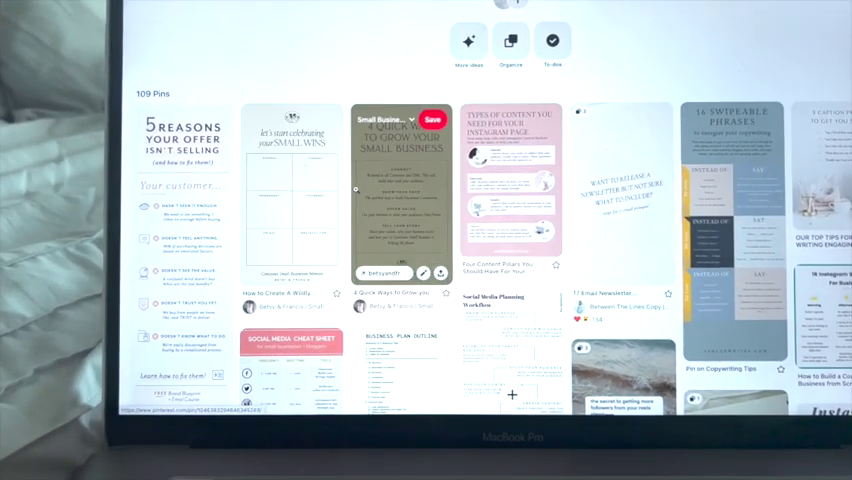
- Scroll down the 109-pin board to the calls-to-action and Instagram story idea pins
{"action": "scroll", "scroll_direction": "down", "scroll_amount": 3}
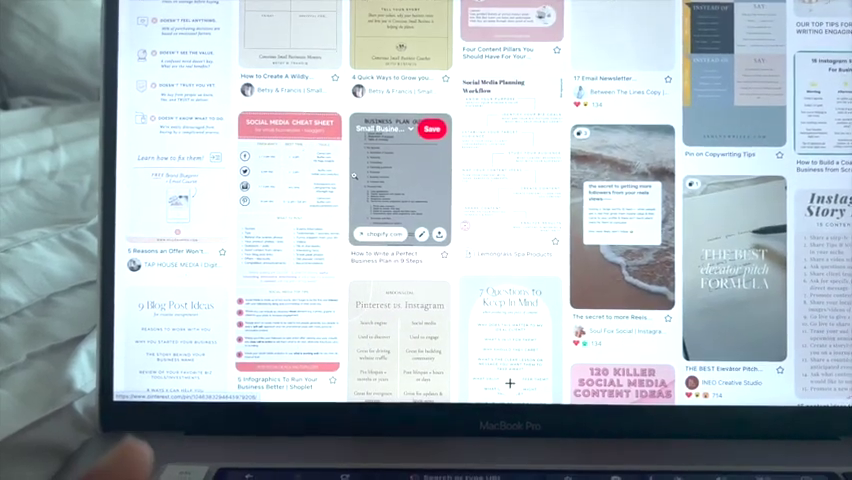
{"action": "scroll", "scroll_direction": "down", "scroll_amount": 3}
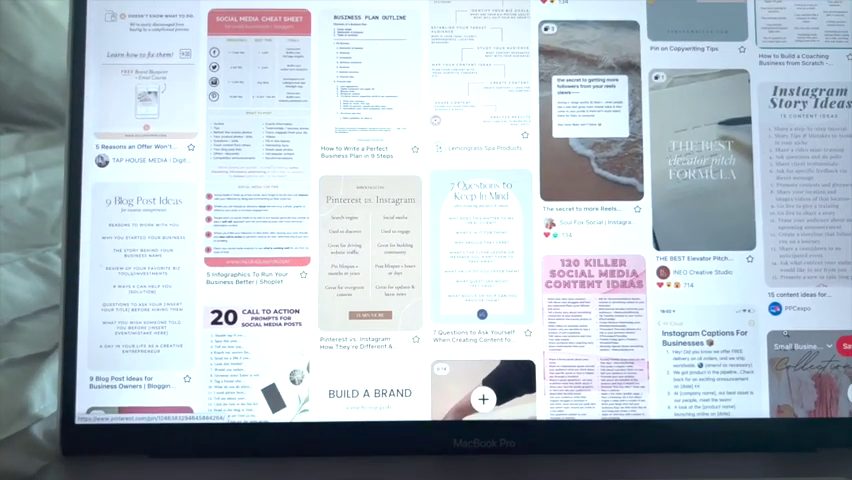
- Return to the board's first pins, such as 5 Reasons Your Offer Isn't Selling
{"action": "scroll", "scroll_direction": "up", "scroll_amount": 3}
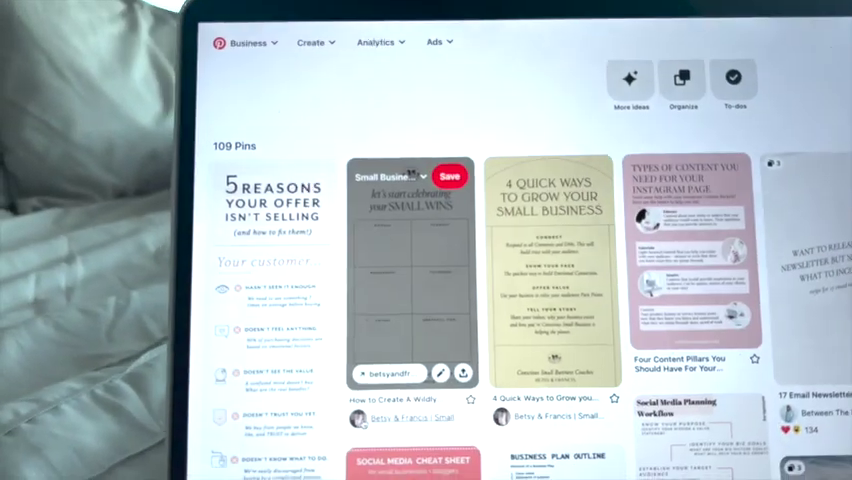
{"action": "scroll", "scroll_direction": "down", "scroll_amount": 3}
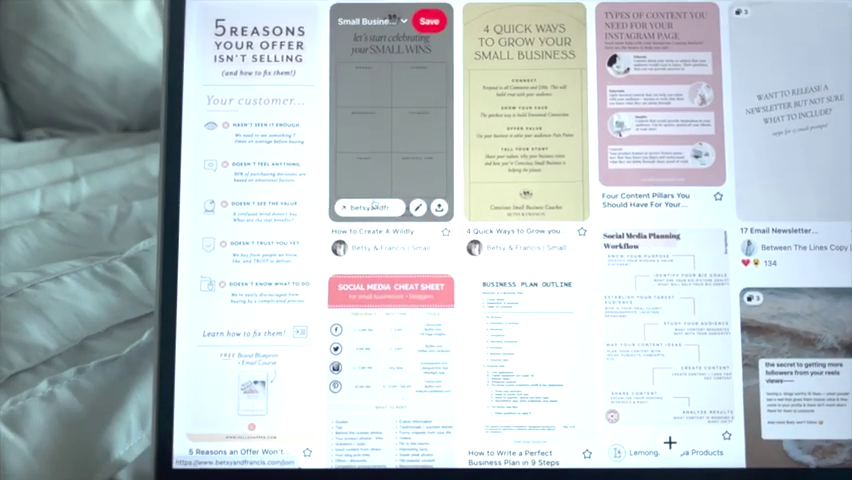
{"action": "scroll", "scroll_direction": "down", "scroll_amount": 3}
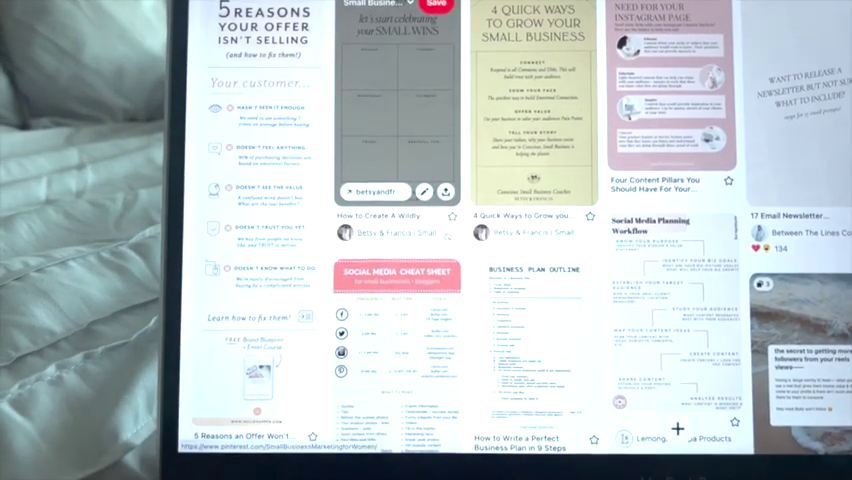